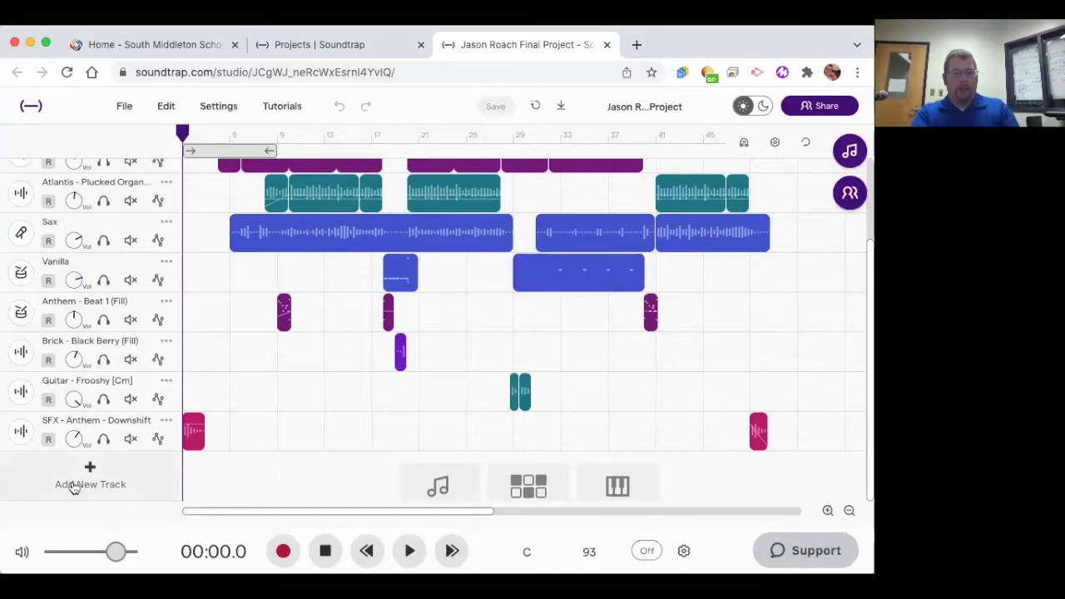
Add a new Voice & microphones track to the project
click(90, 485)
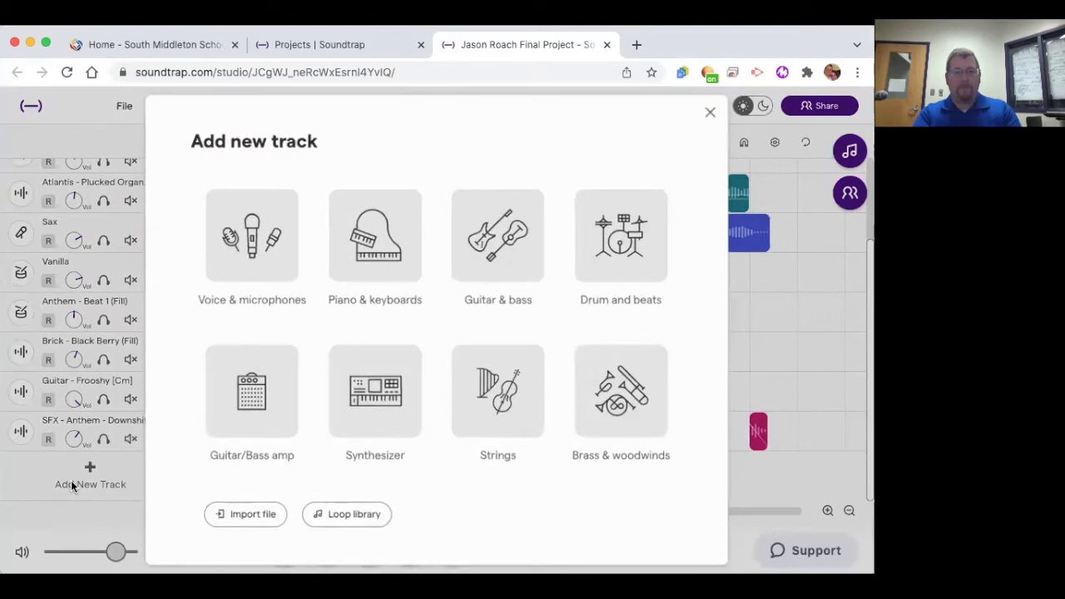
click(251, 242)
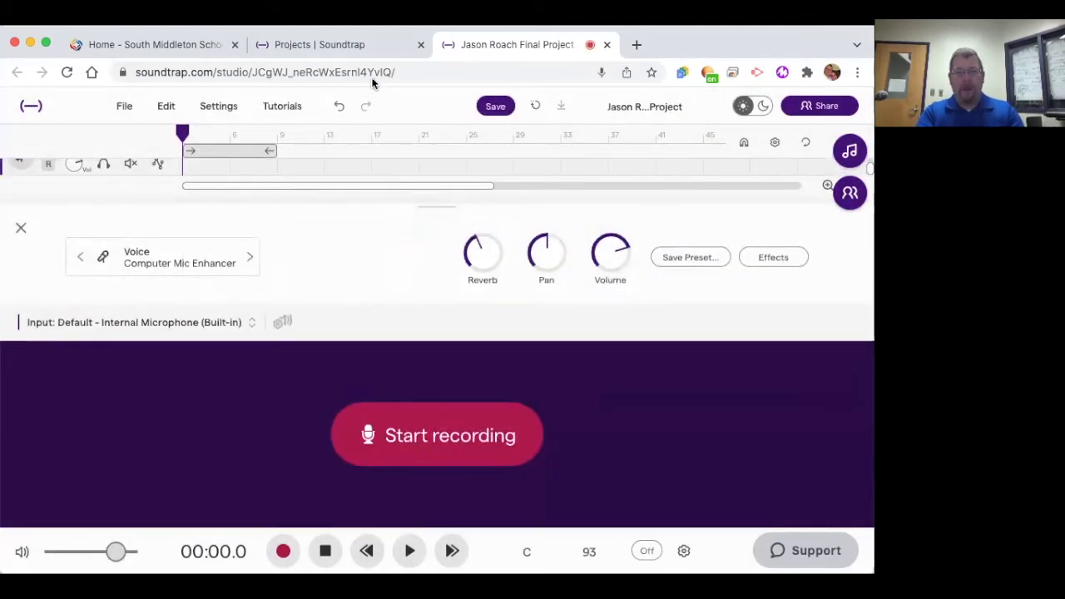
mouse_move(359, 188)
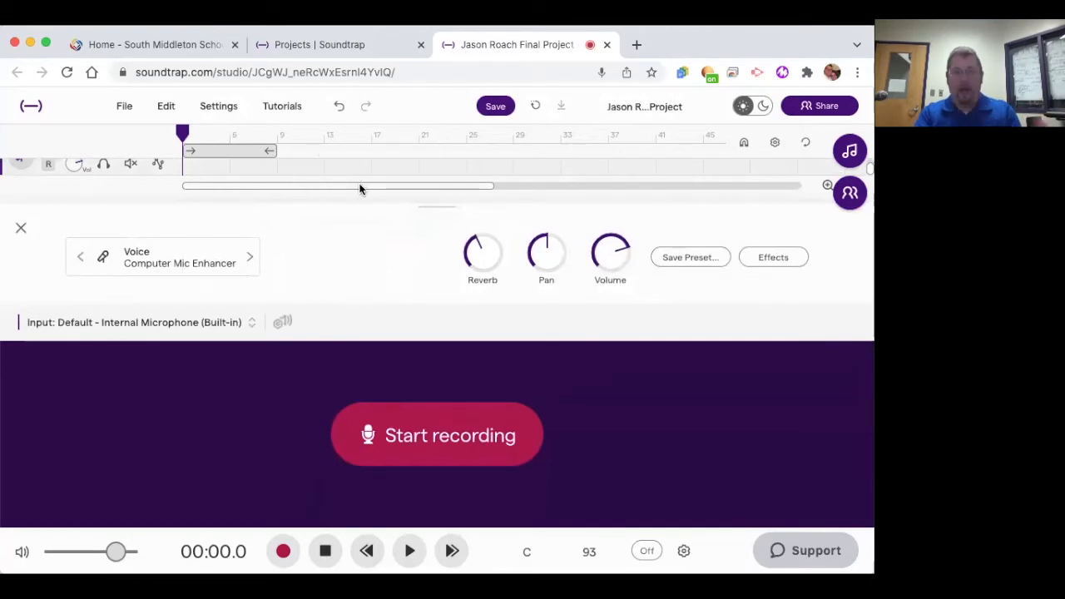
mouse_move(802, 69)
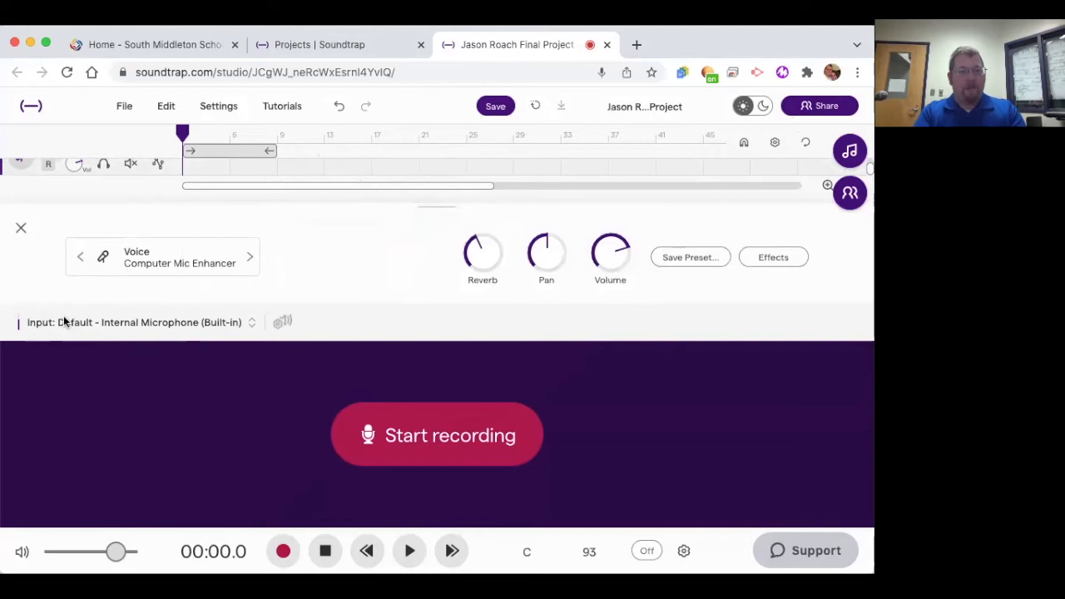
mouse_move(78, 333)
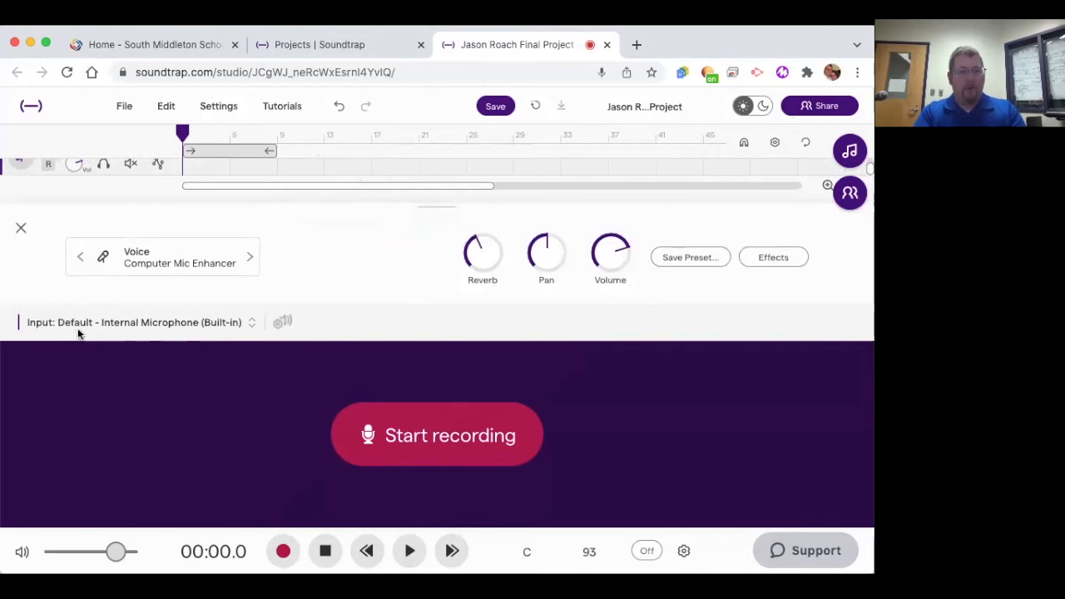
mouse_move(158, 329)
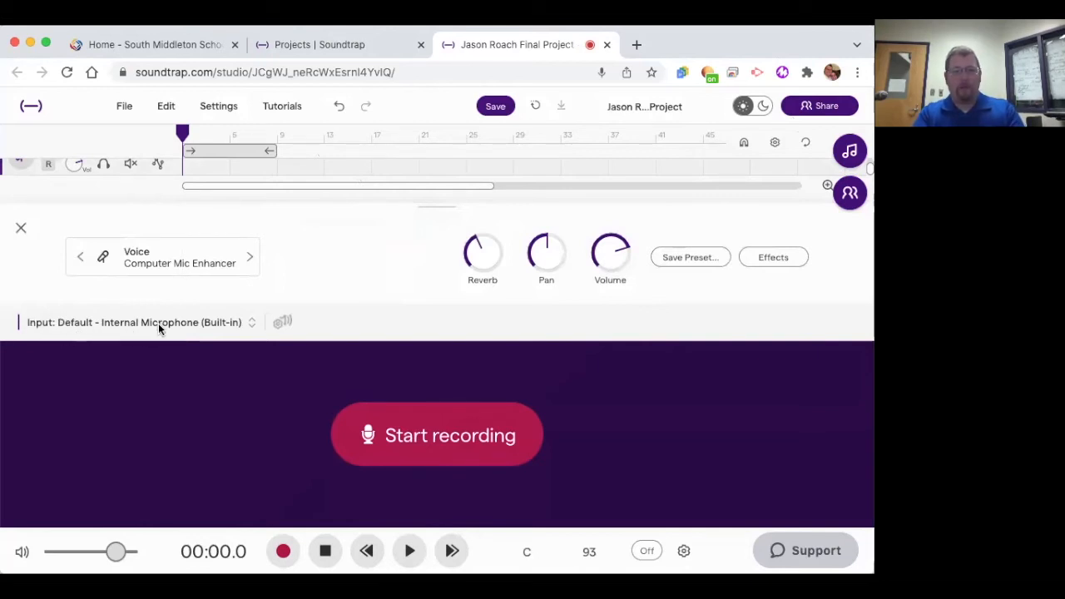
Set the voice track's input to the AudioBox USB 96 (194f:0303) interface
click(249, 322)
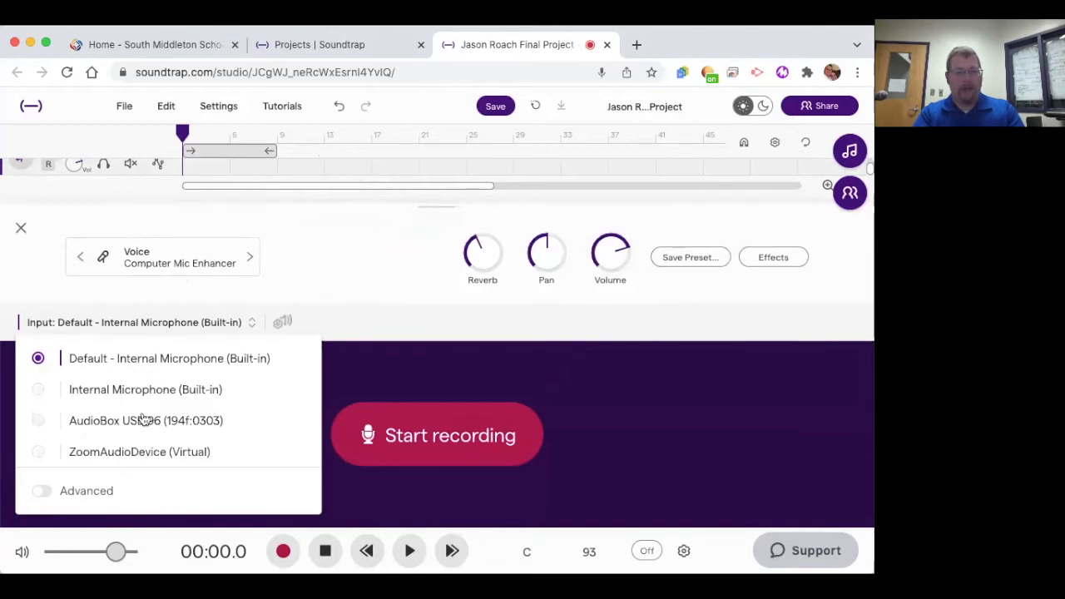
mouse_move(105, 429)
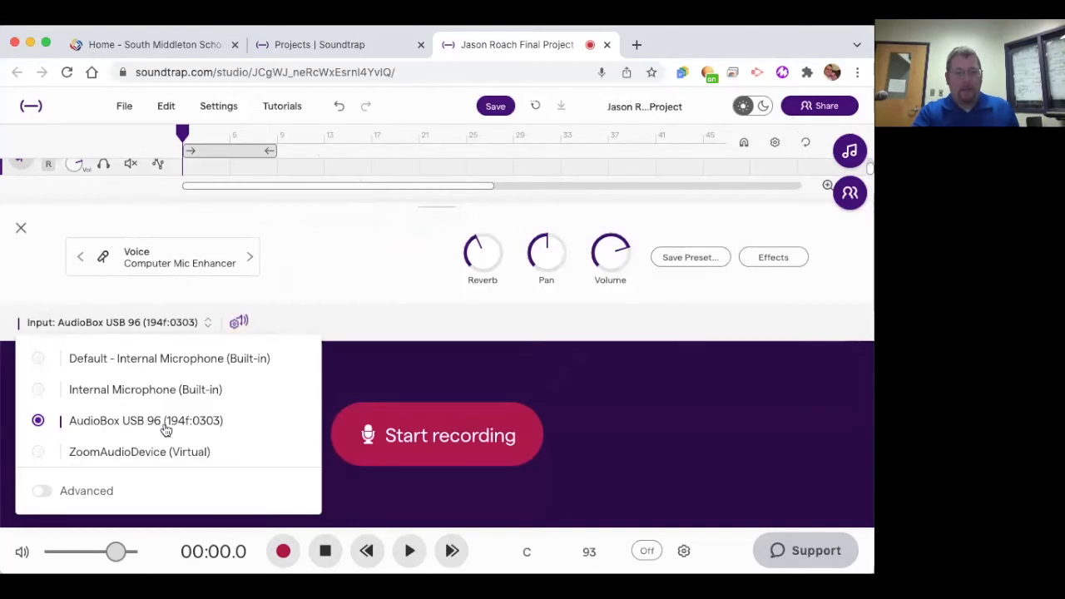
mouse_move(134, 312)
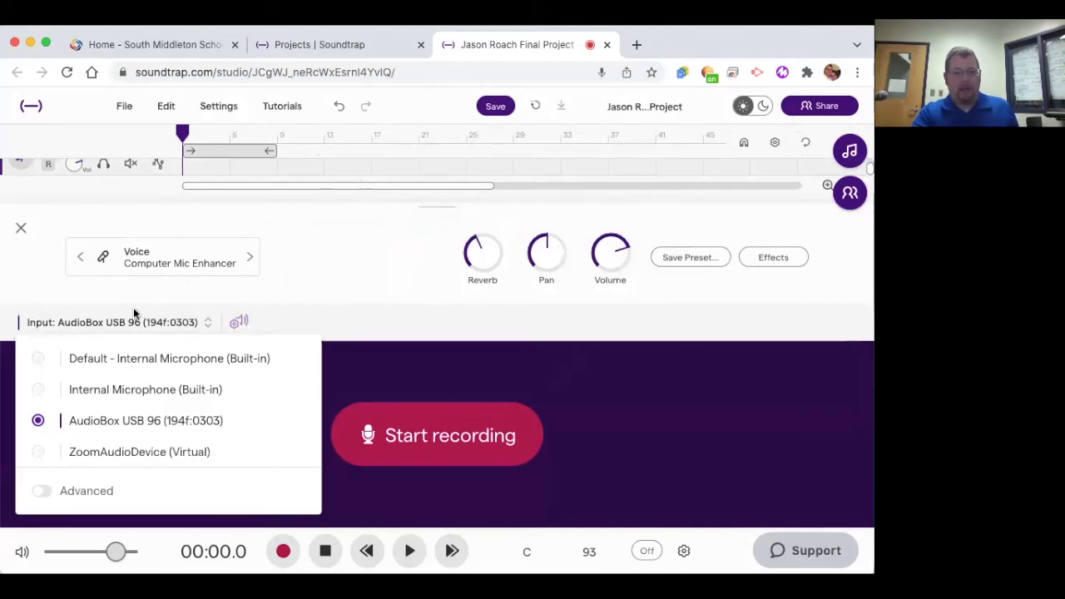
click(316, 262)
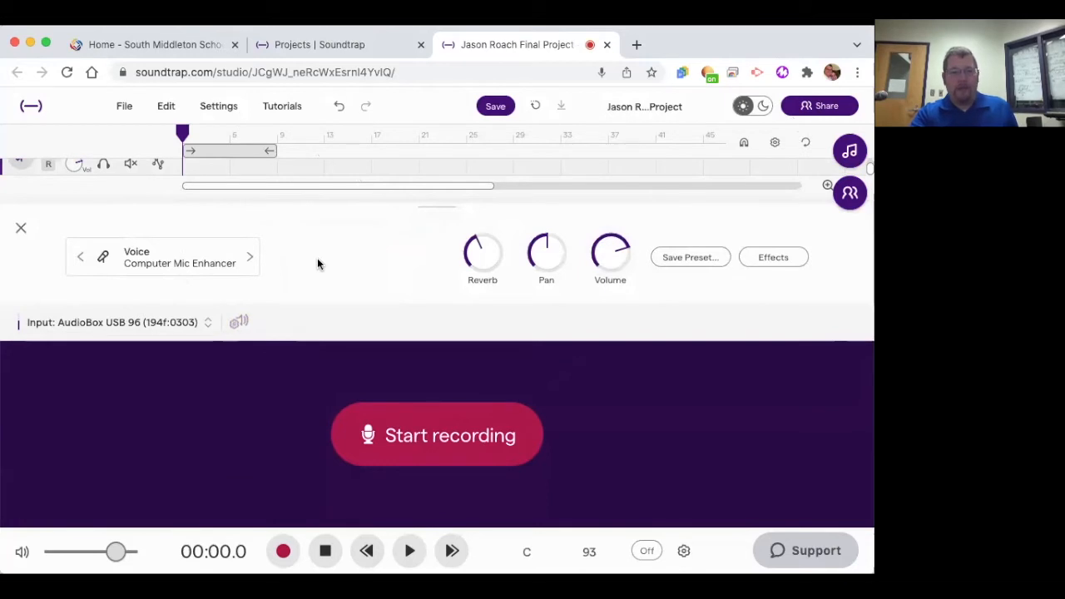
mouse_move(15, 307)
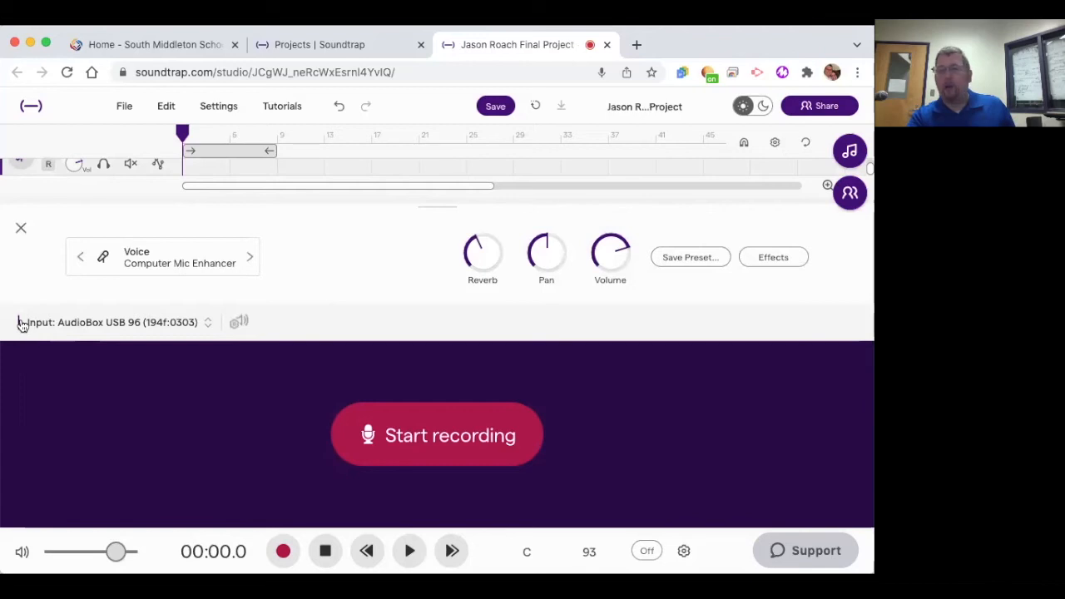
mouse_move(77, 353)
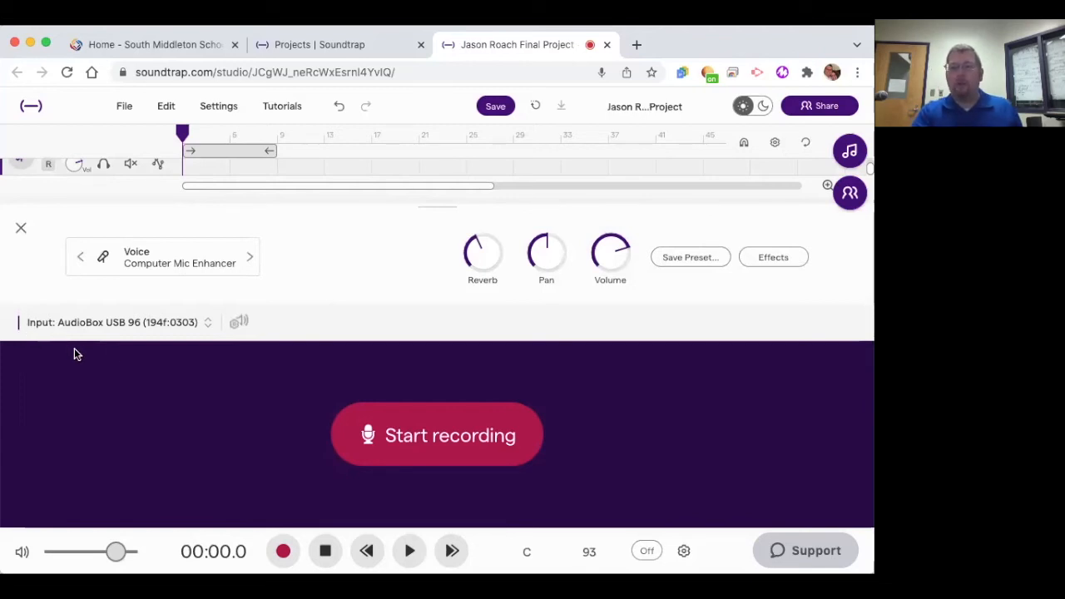
mouse_move(215, 359)
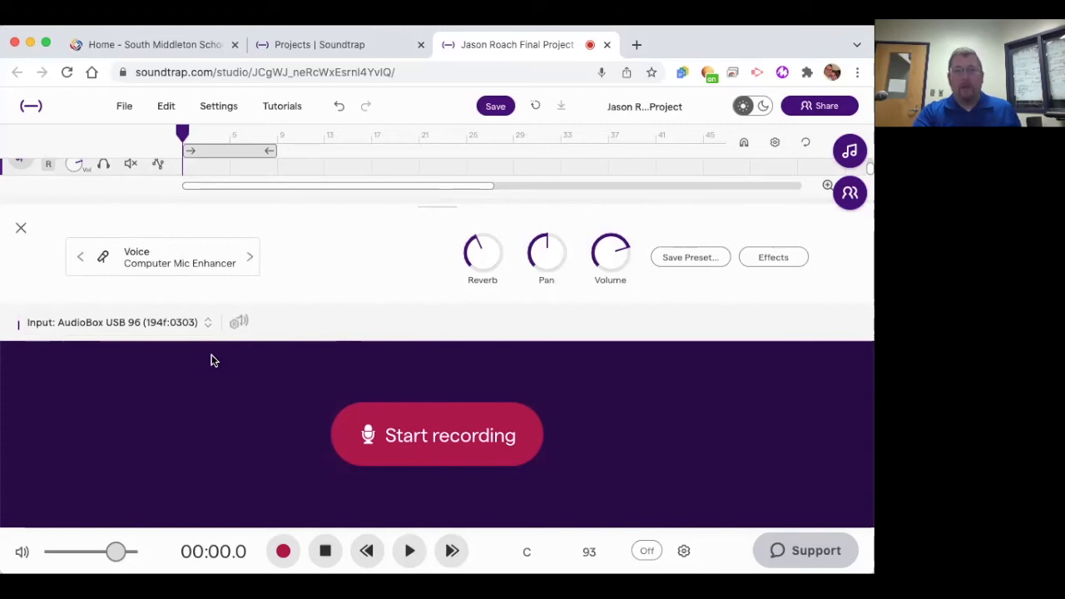
mouse_move(403, 449)
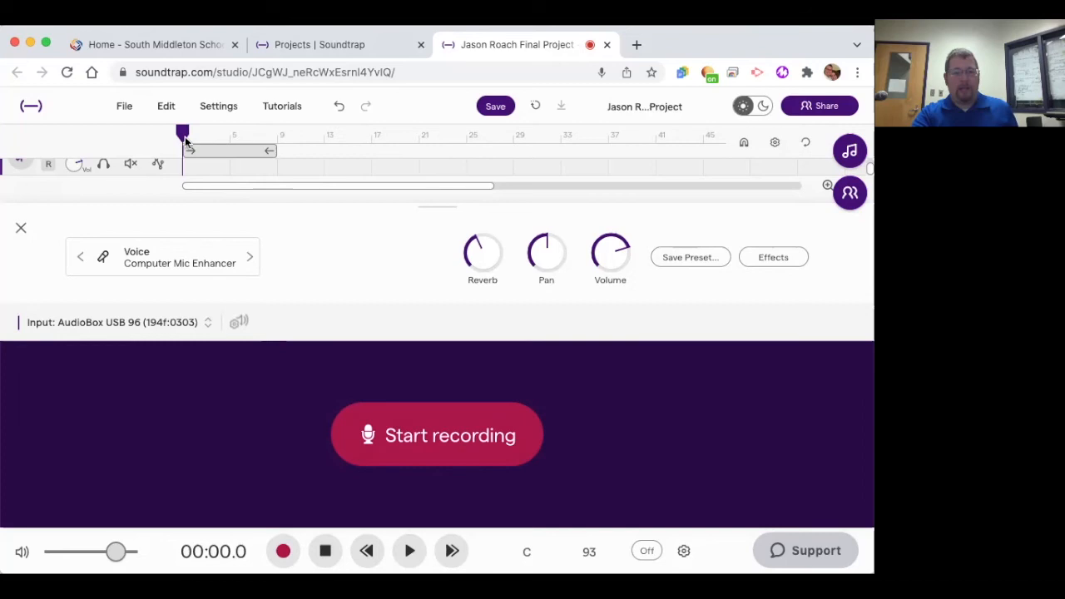
Record a roughly seven-second vocal take from the song start, then enable the metronome
click(435, 434)
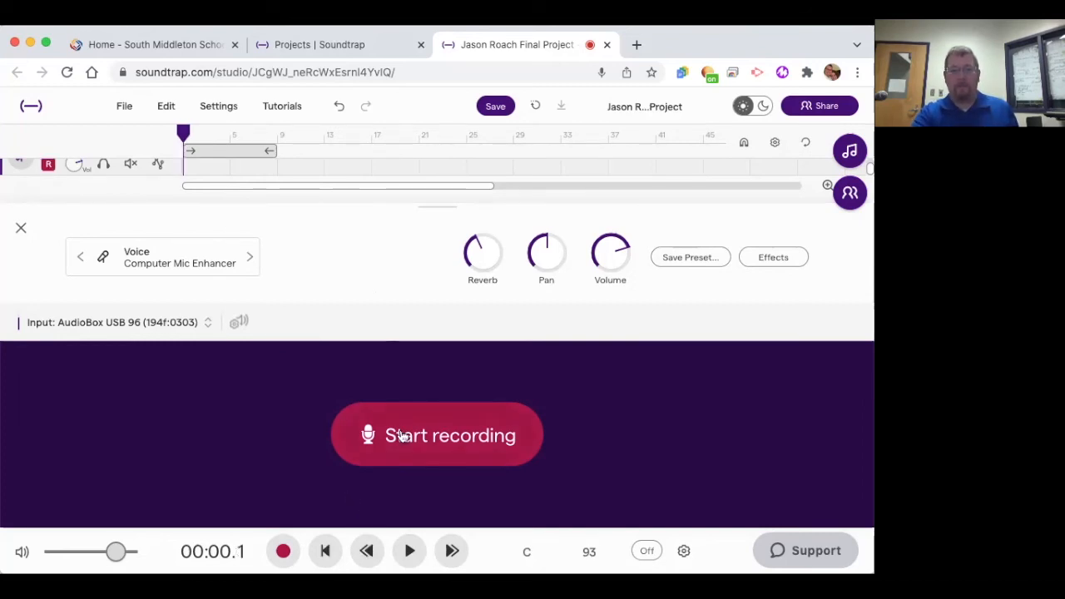
click(435, 434)
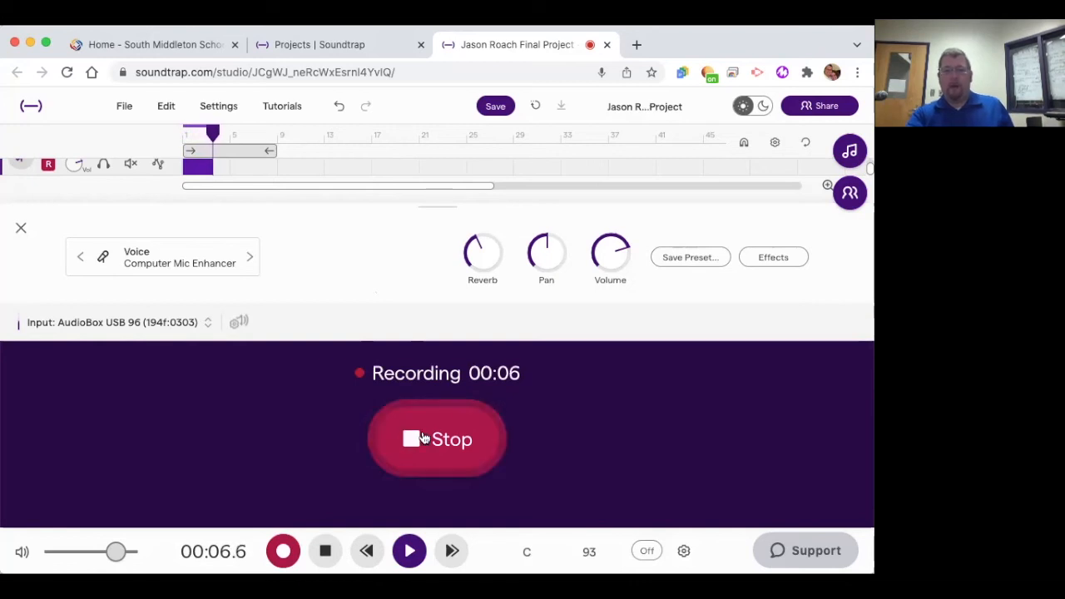
click(436, 440)
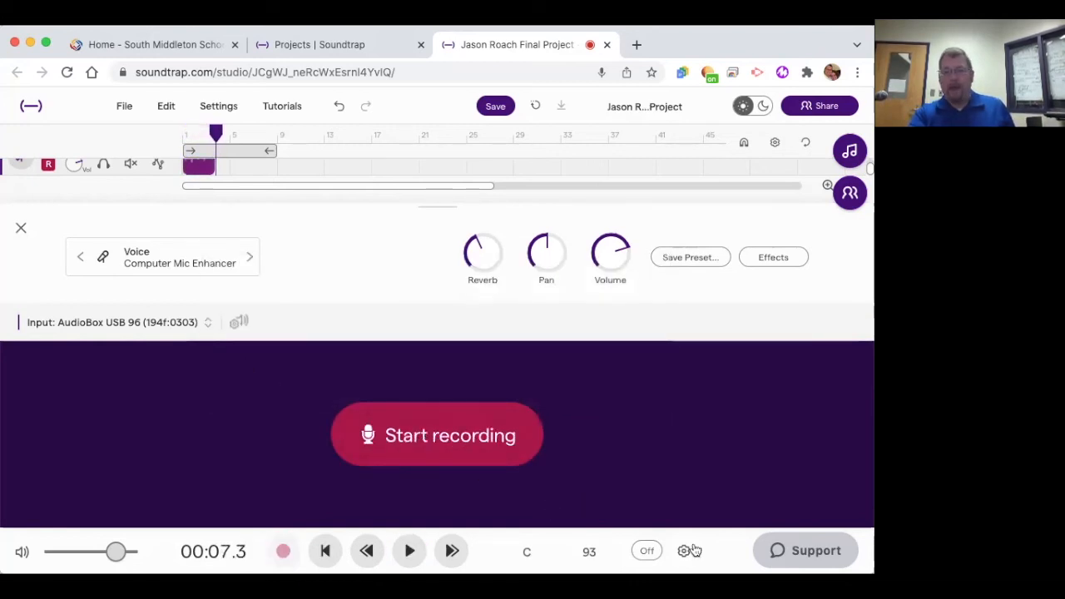
click(645, 549)
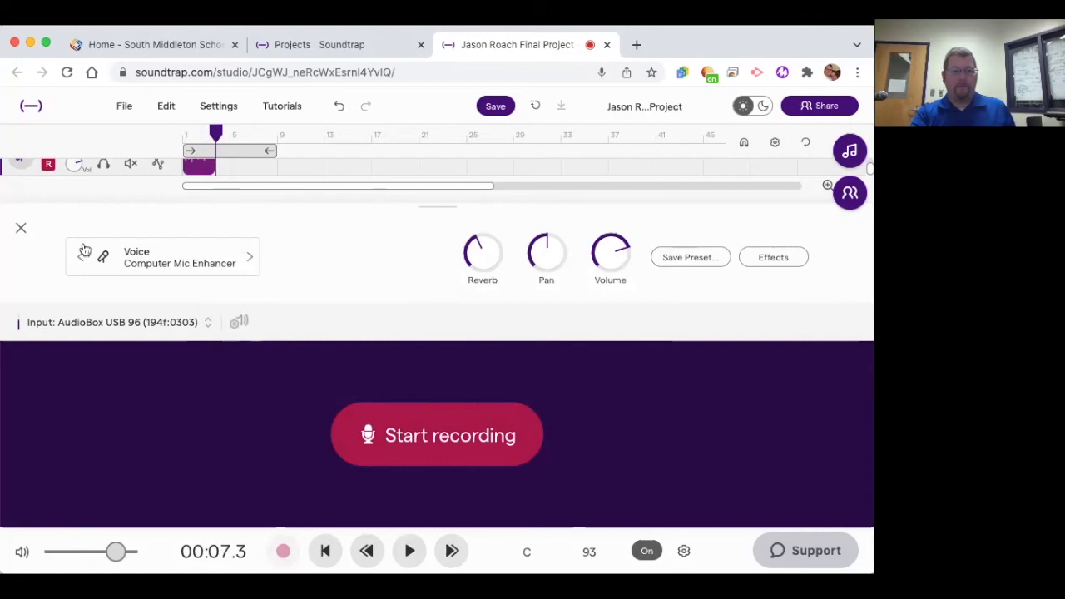
Return to the full arrangement and play back the test take, then stop
click(20, 226)
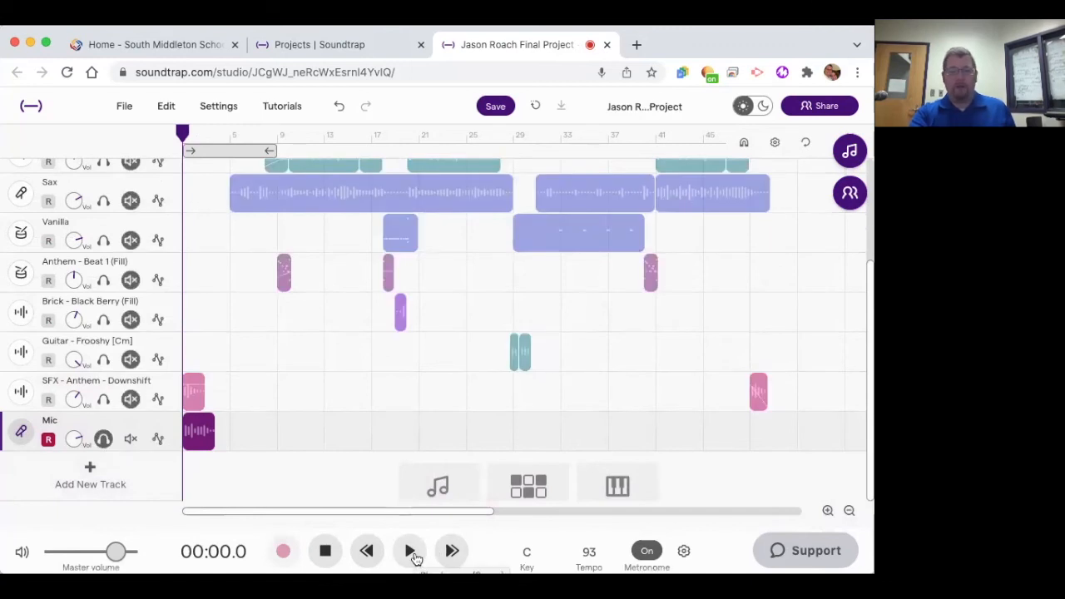
click(409, 549)
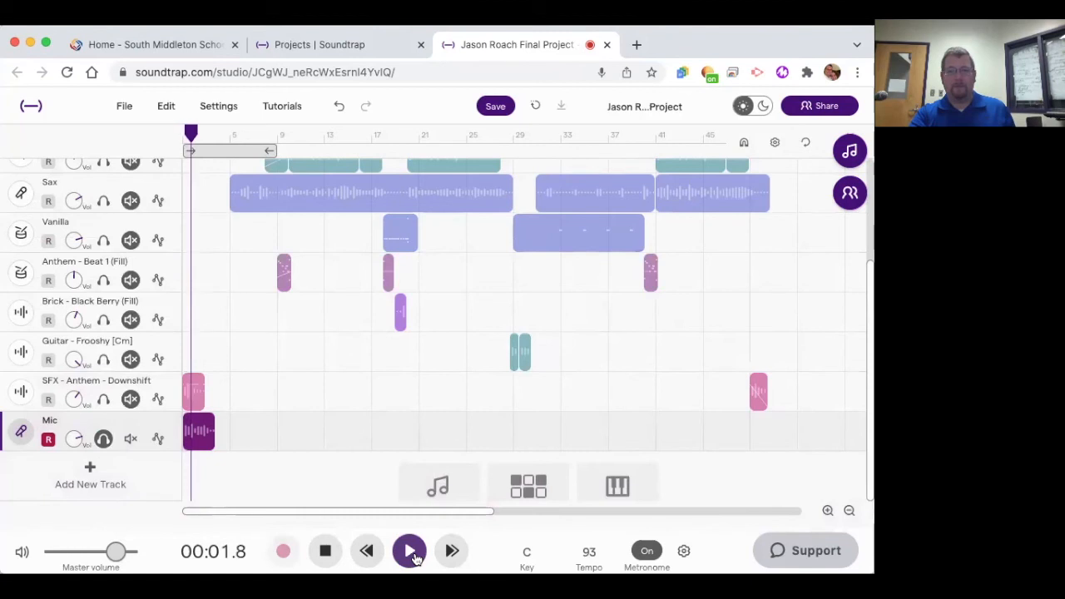
click(409, 551)
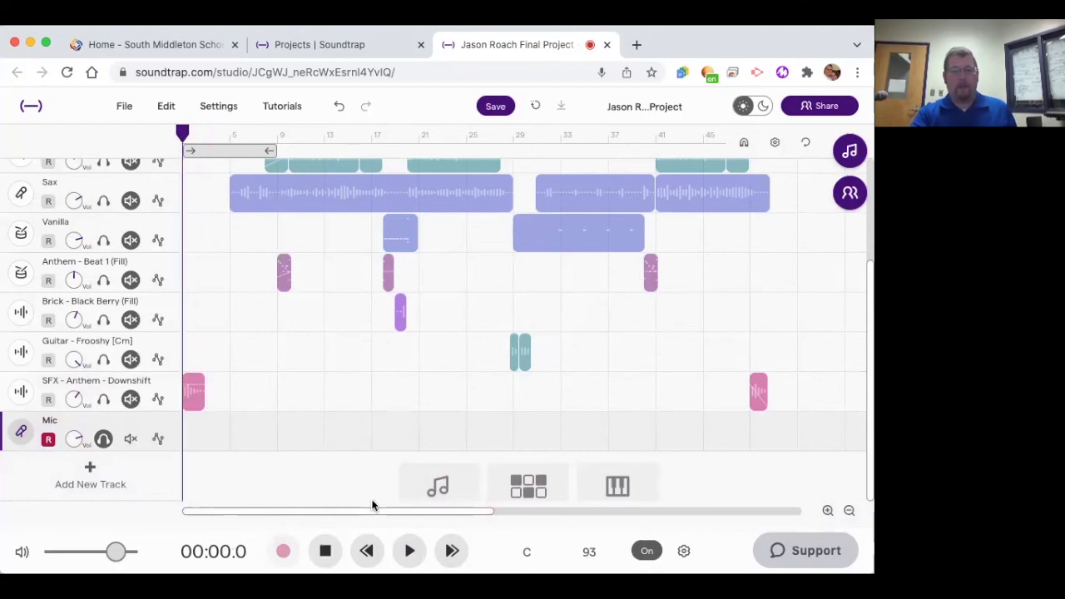
mouse_move(77, 429)
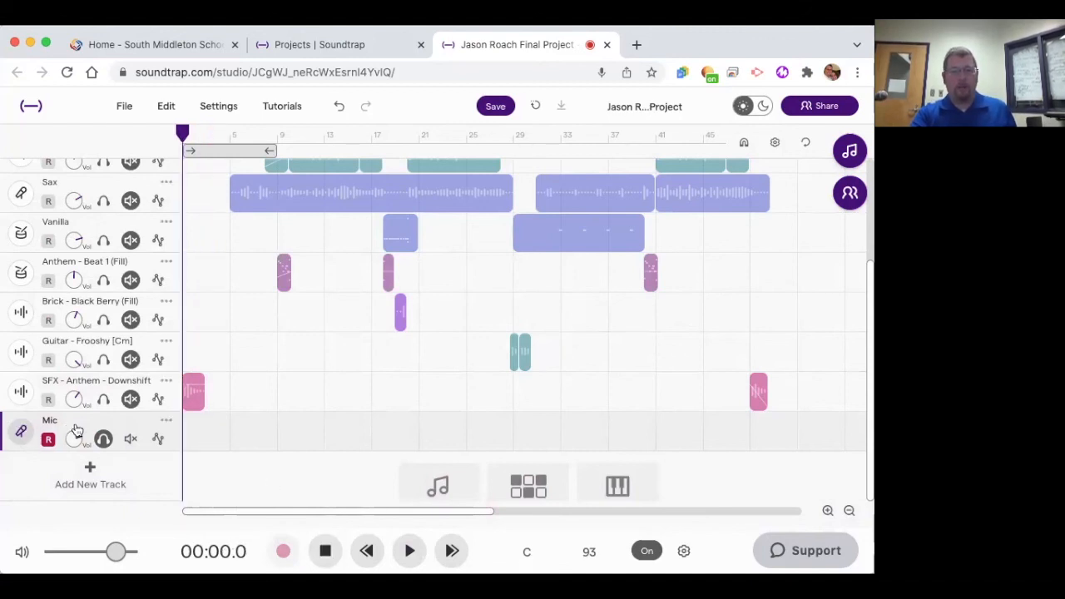
Select the Mic track and start recording a fresh take after the count-in
click(283, 549)
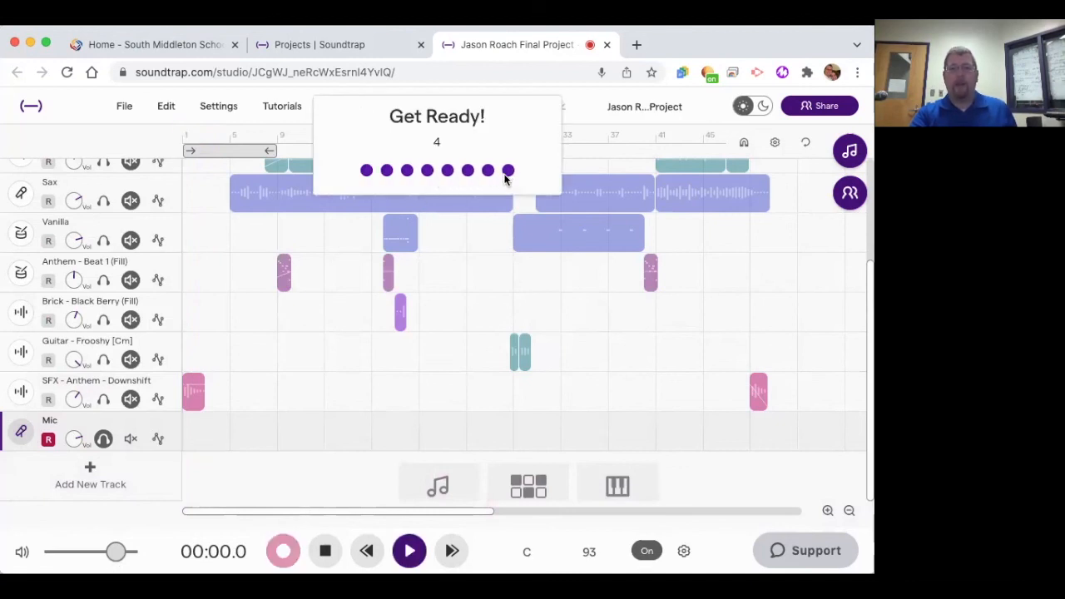
click(407, 549)
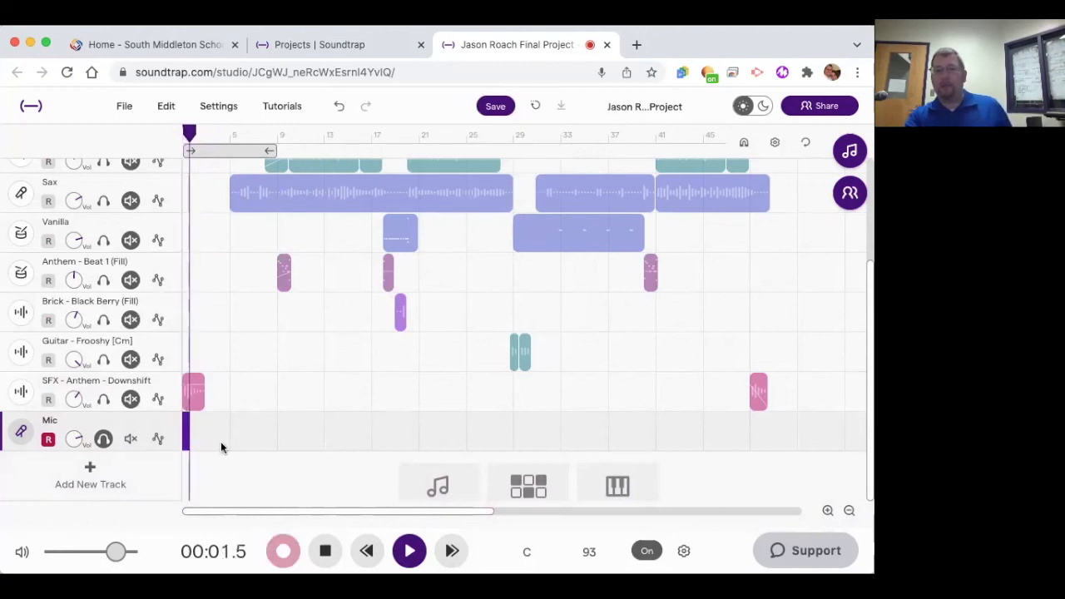